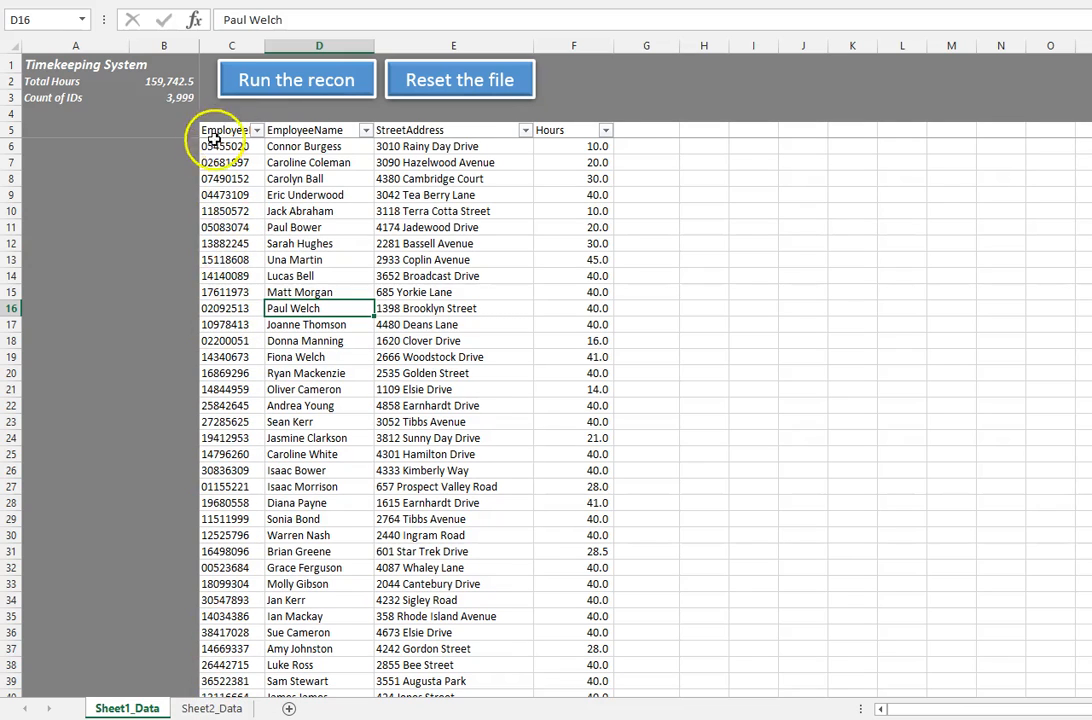
Review the Sheet2_Data payroll totals and return to the Sheet1_Data timekeeping sheet.
{"action": "left_click", "coordinate": [211, 709]}
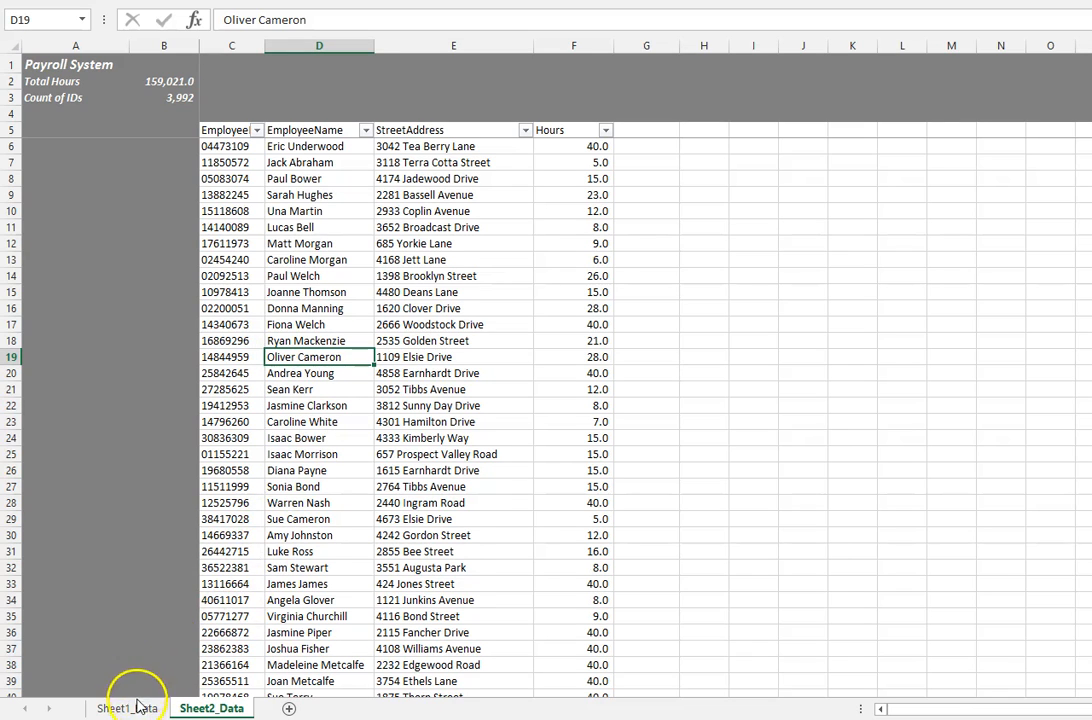
{"action": "left_click", "coordinate": [118, 705]}
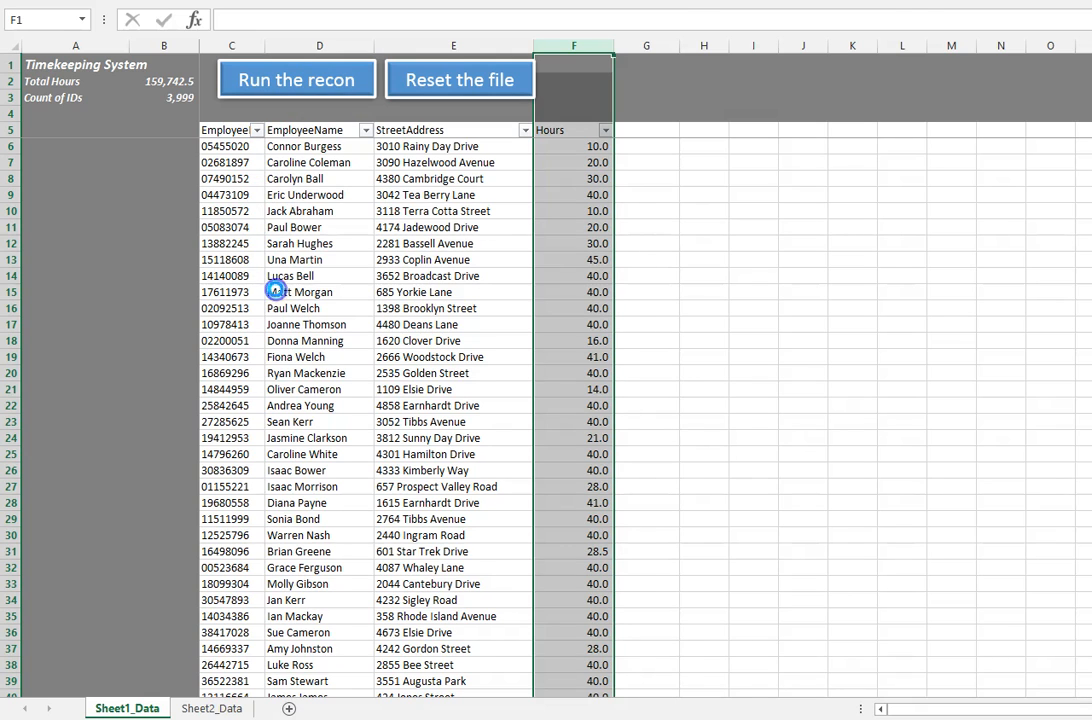
Inspect the Report summary: run time, Per Sheet1 hours, Per Sheet2 ID count and hours formulas.
{"action": "left_click", "coordinate": [296, 78]}
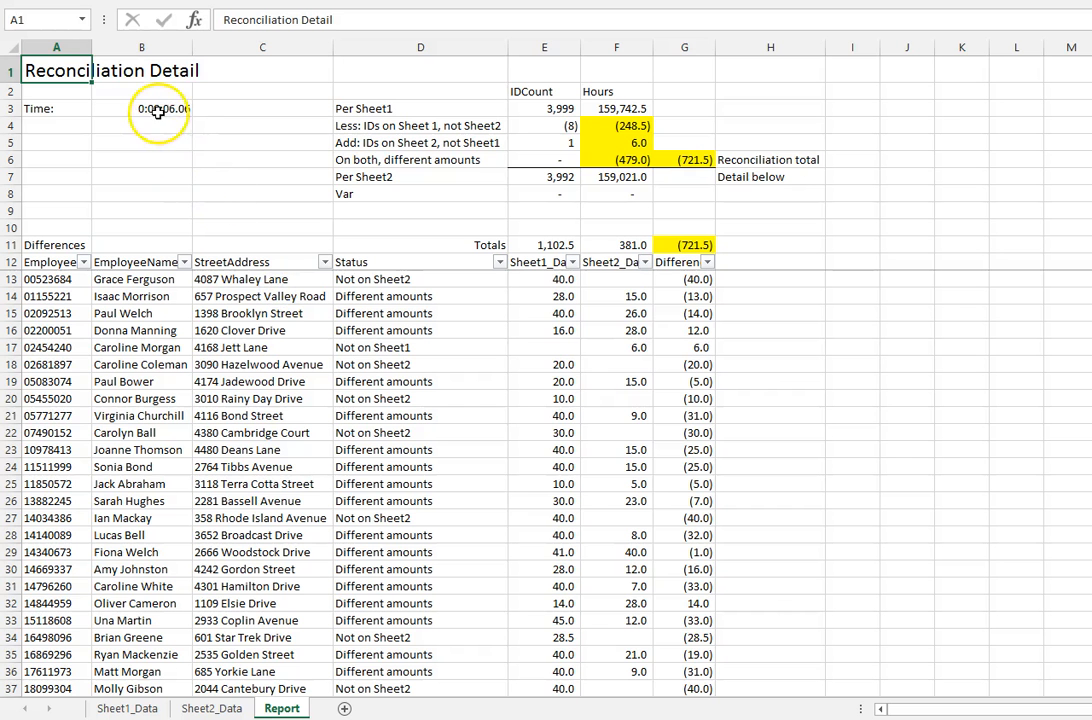
{"action": "left_click", "coordinate": [141, 108]}
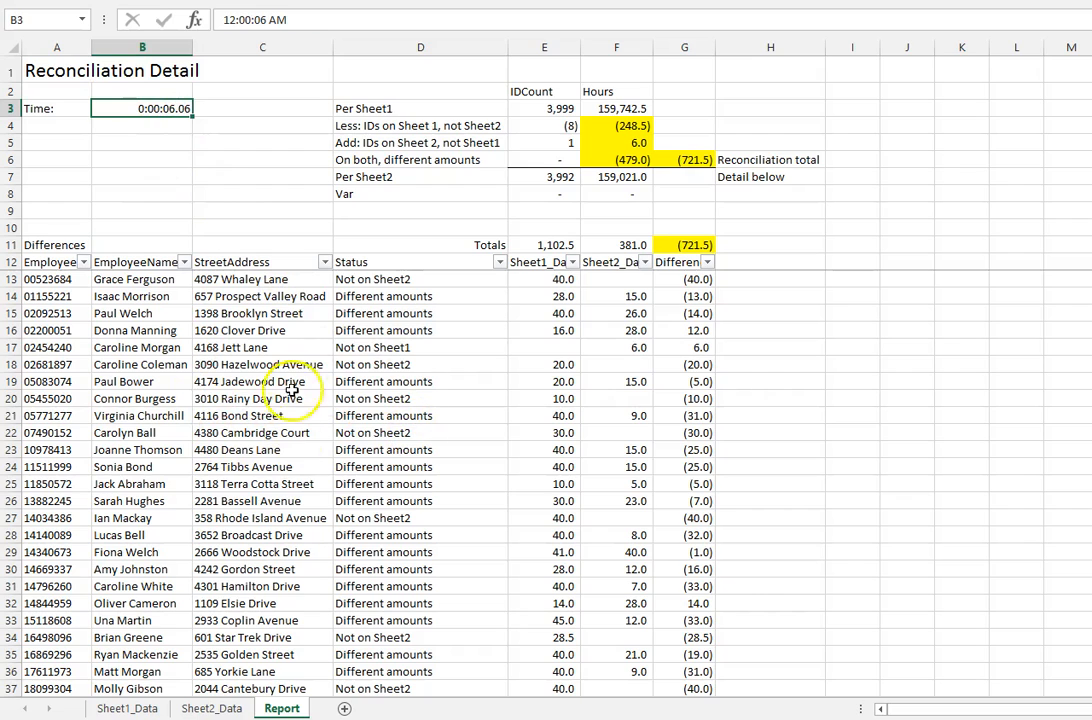
{"action": "mouse_move", "coordinate": [397, 496]}
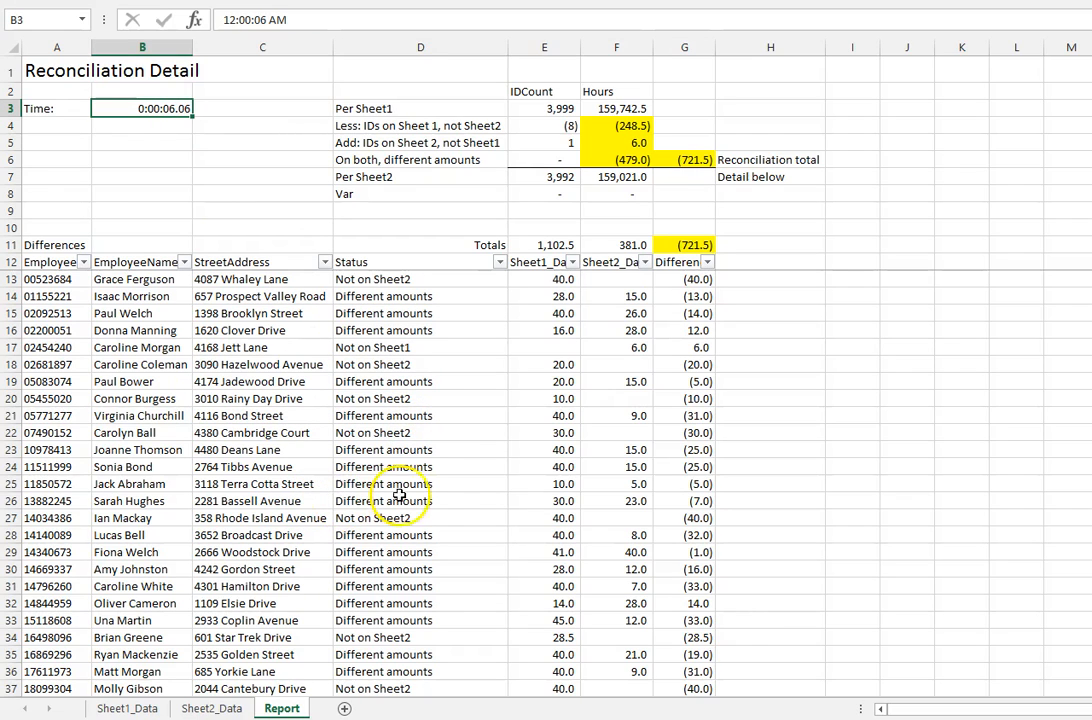
{"action": "mouse_move", "coordinate": [707, 122]}
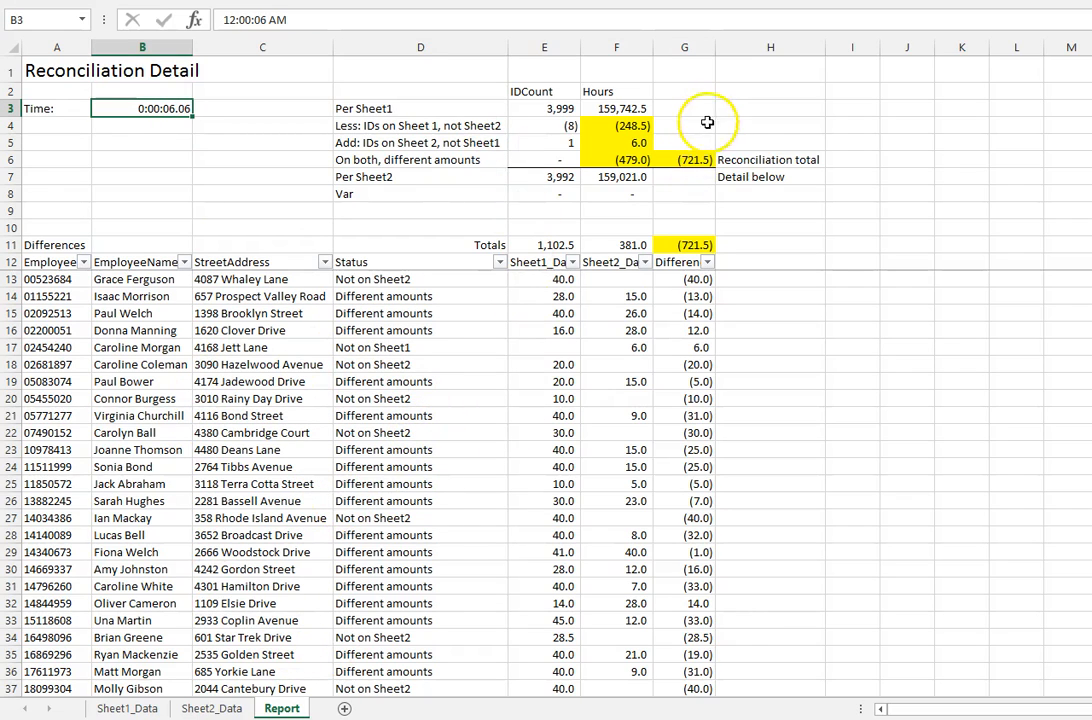
{"action": "left_click", "coordinate": [616, 108]}
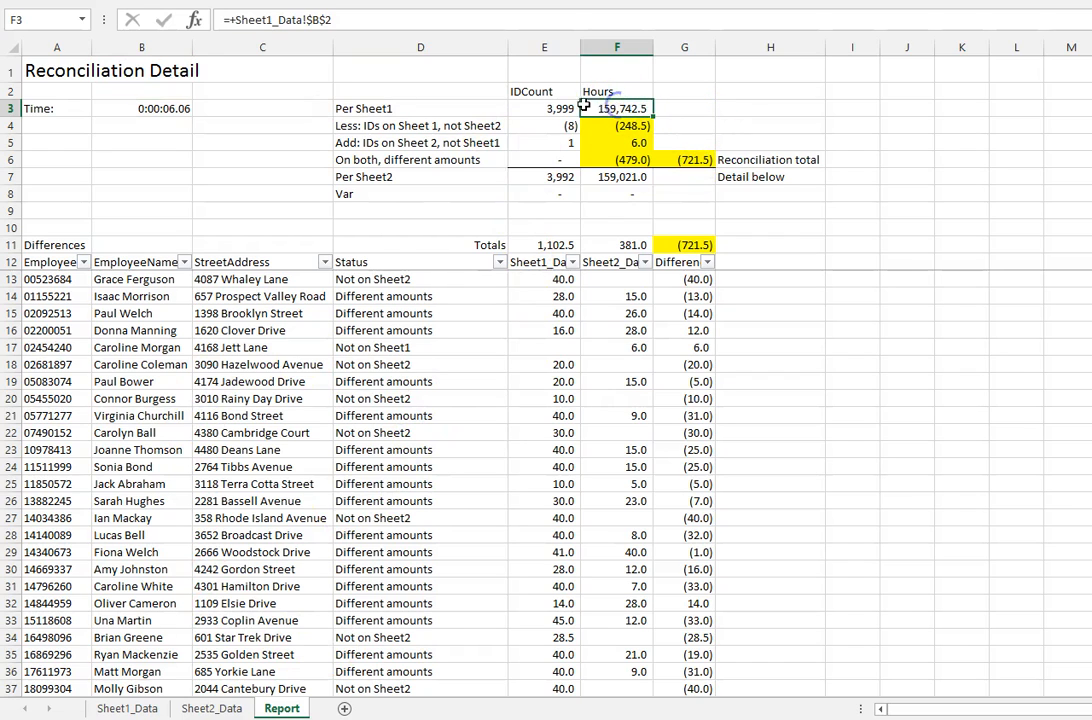
{"action": "left_click", "coordinate": [544, 108]}
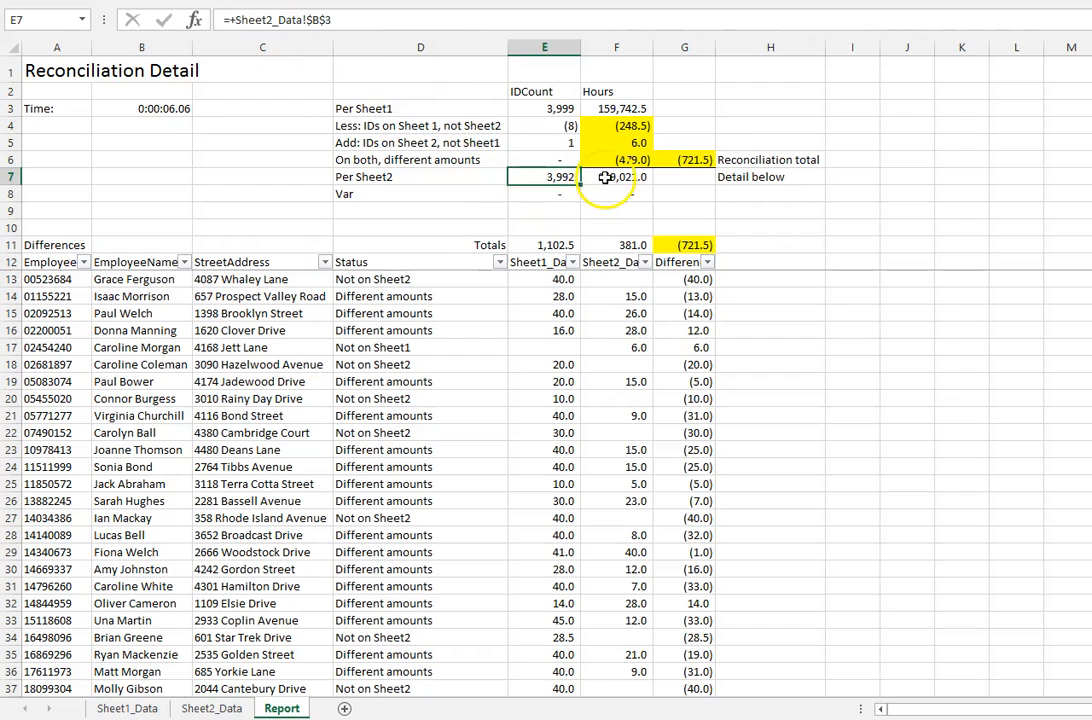
{"action": "left_click", "coordinate": [616, 176]}
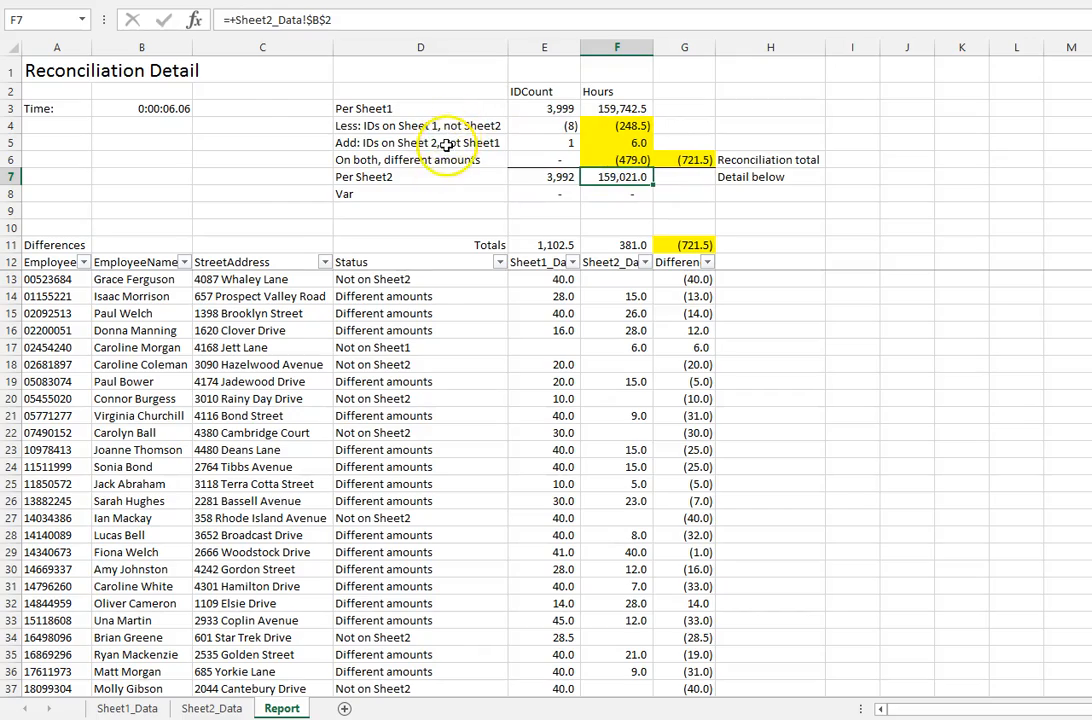
{"action": "scroll", "scroll_direction": "down", "scroll_amount": 3}
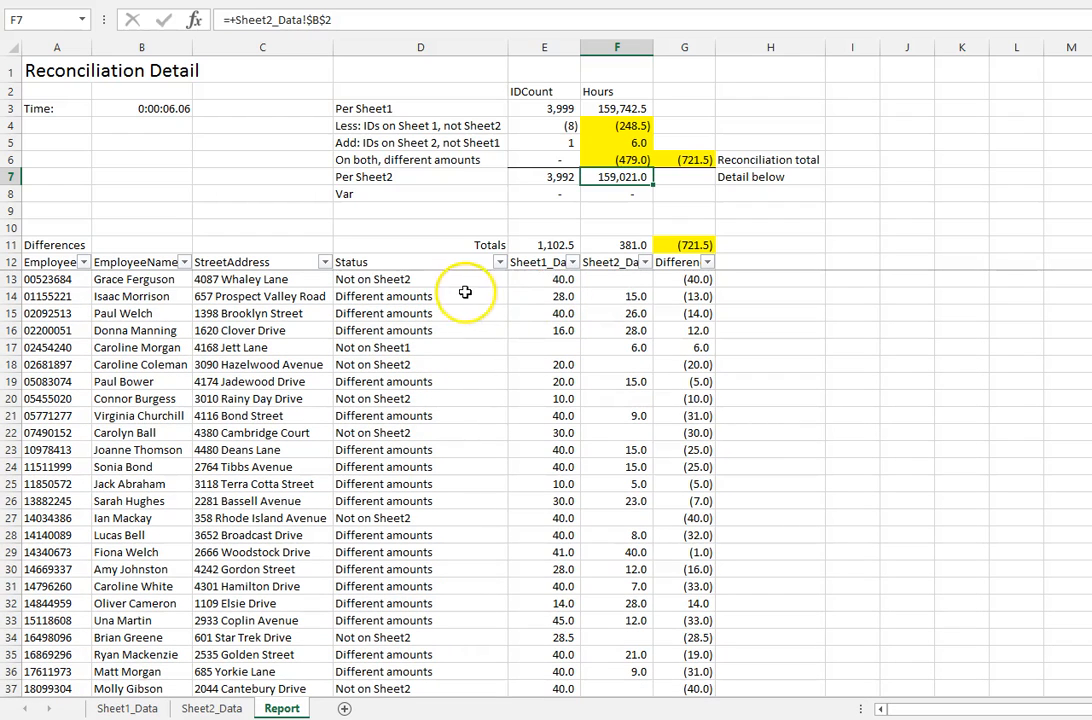
{"action": "mouse_move", "coordinate": [413, 347]}
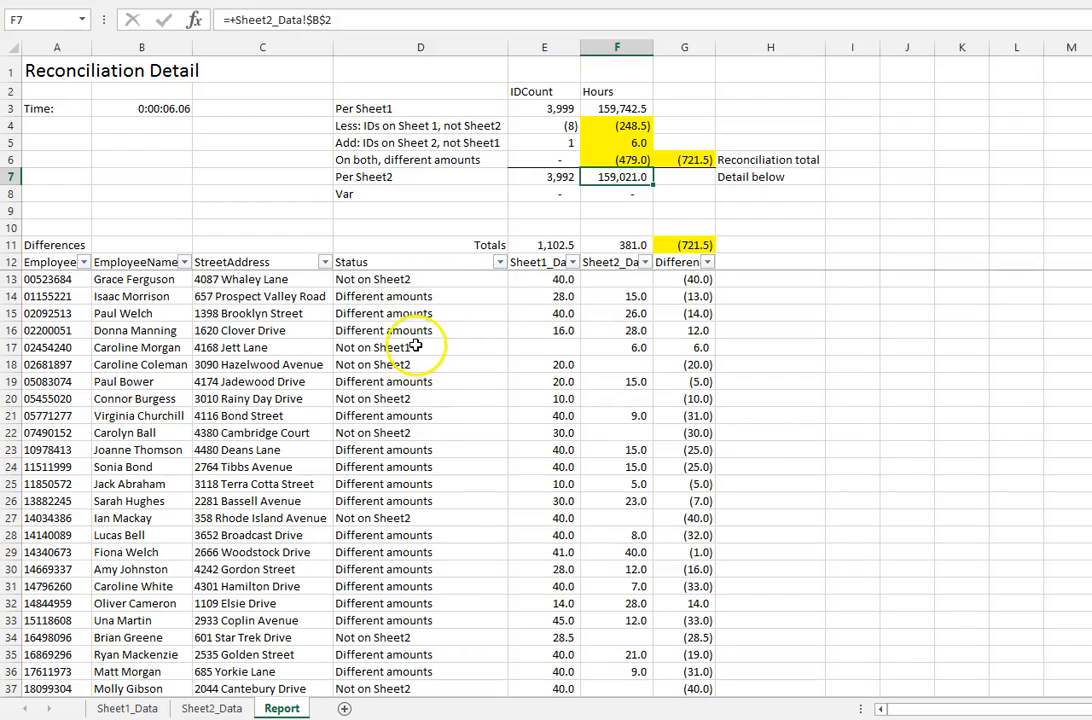
{"action": "left_click", "coordinate": [420, 347]}
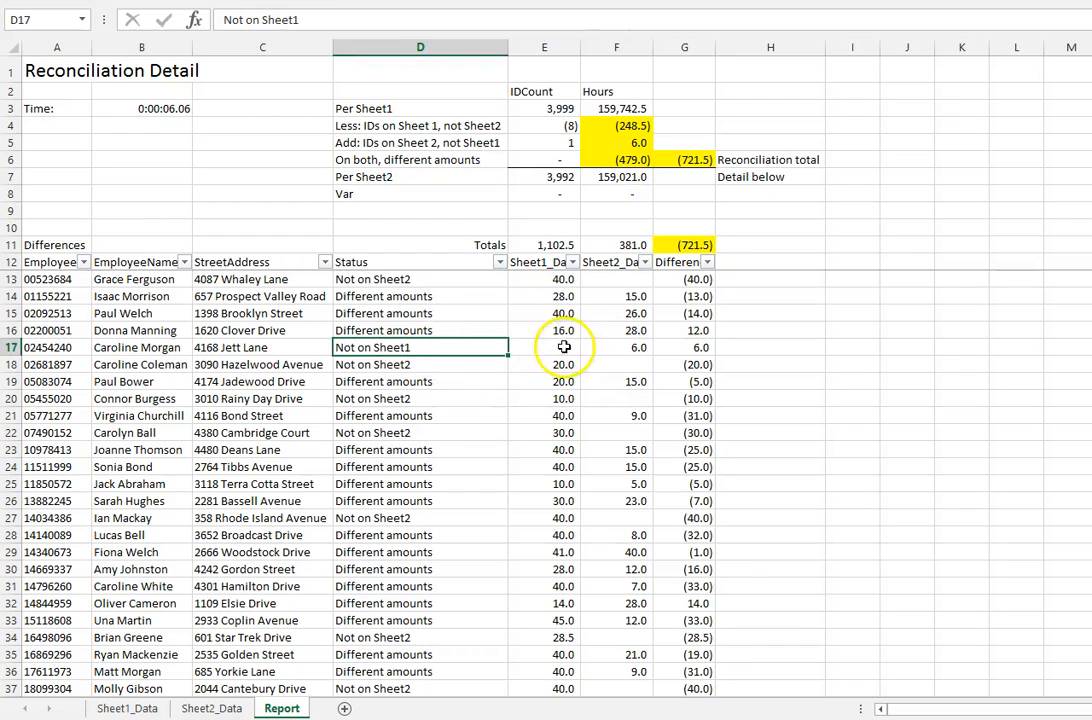
{"action": "left_click", "coordinate": [419, 364]}
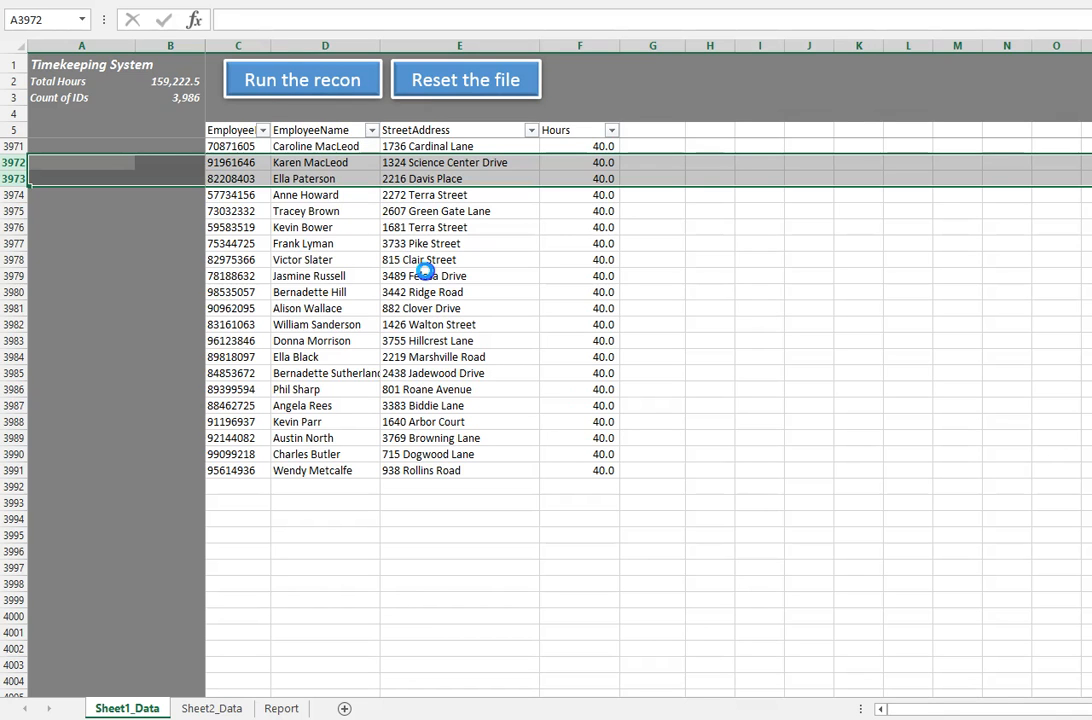
Rerun the reconciliation macro on the trimmed Sheet1_Data.
{"action": "left_click", "coordinate": [281, 708]}
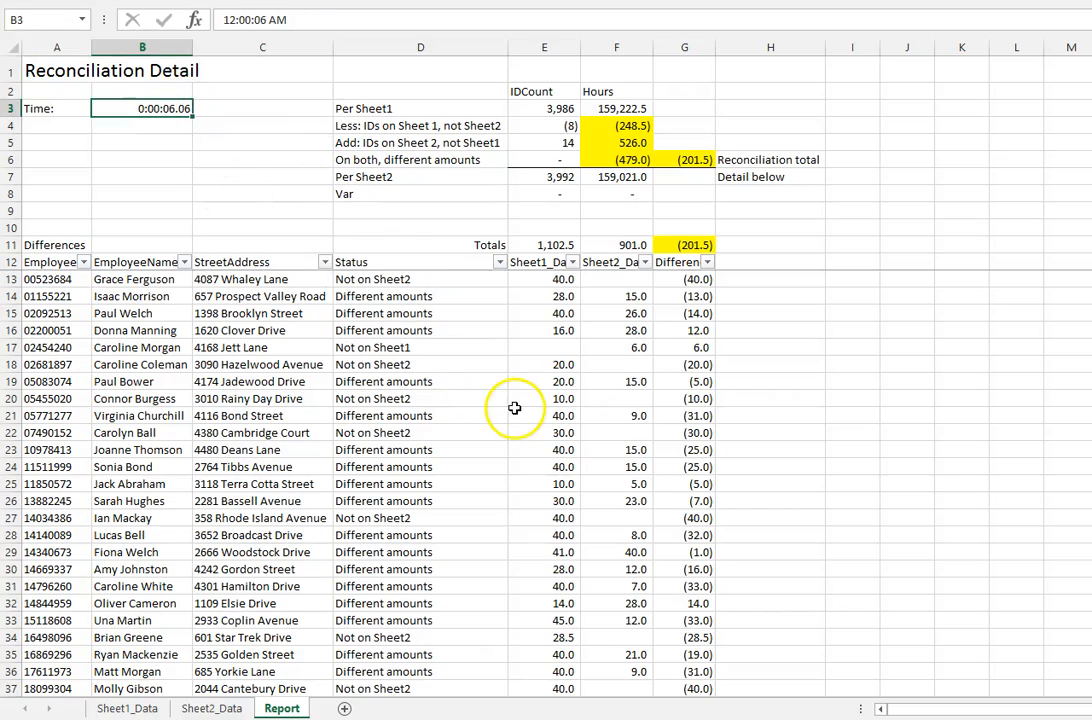
Check the Report differences list and the Per Sheet2 and Per Sheet1 ID count and hours formulas.
{"action": "scroll", "scroll_direction": "down", "scroll_amount": 3}
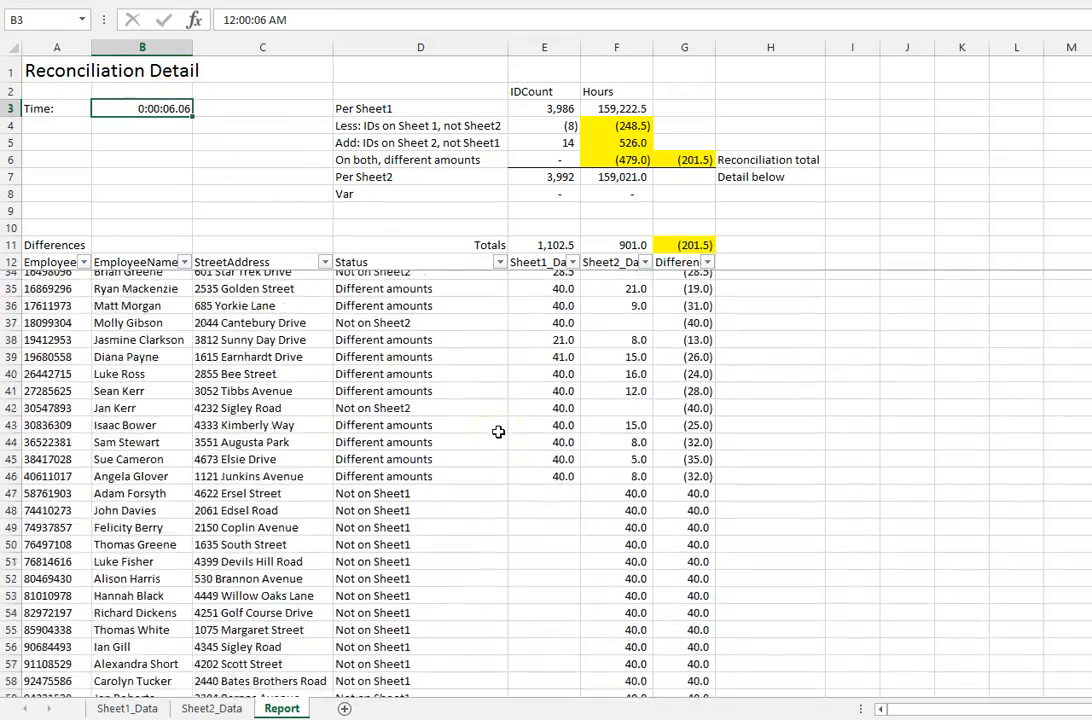
{"action": "scroll", "scroll_direction": "down", "scroll_amount": 3}
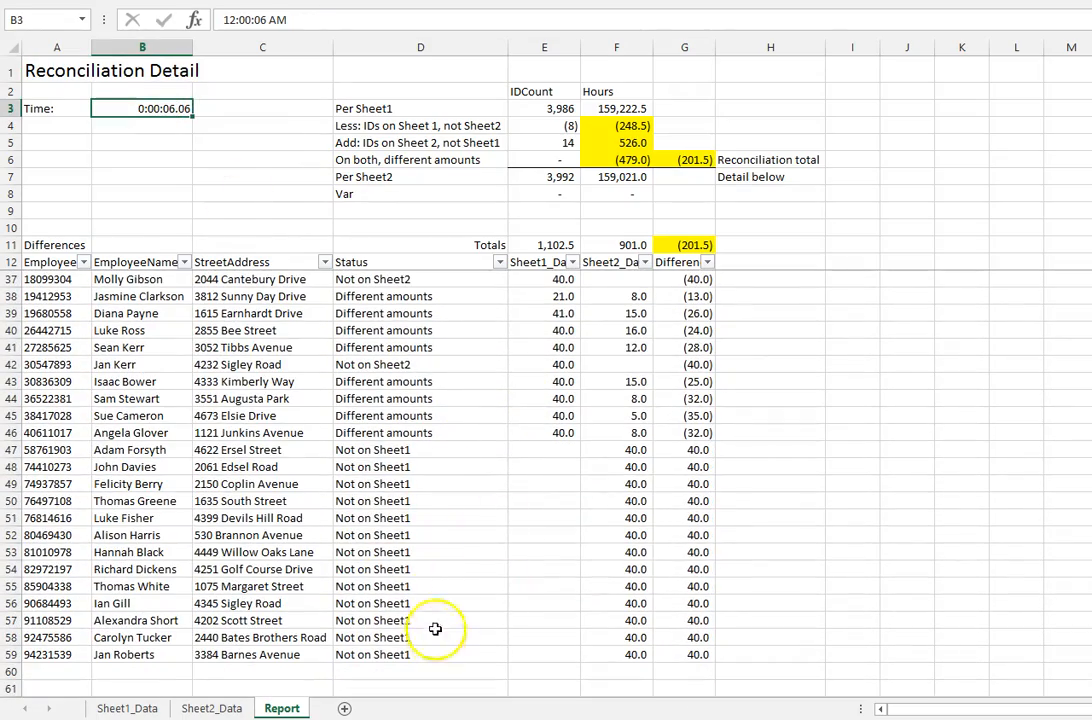
{"action": "mouse_move", "coordinate": [449, 528]}
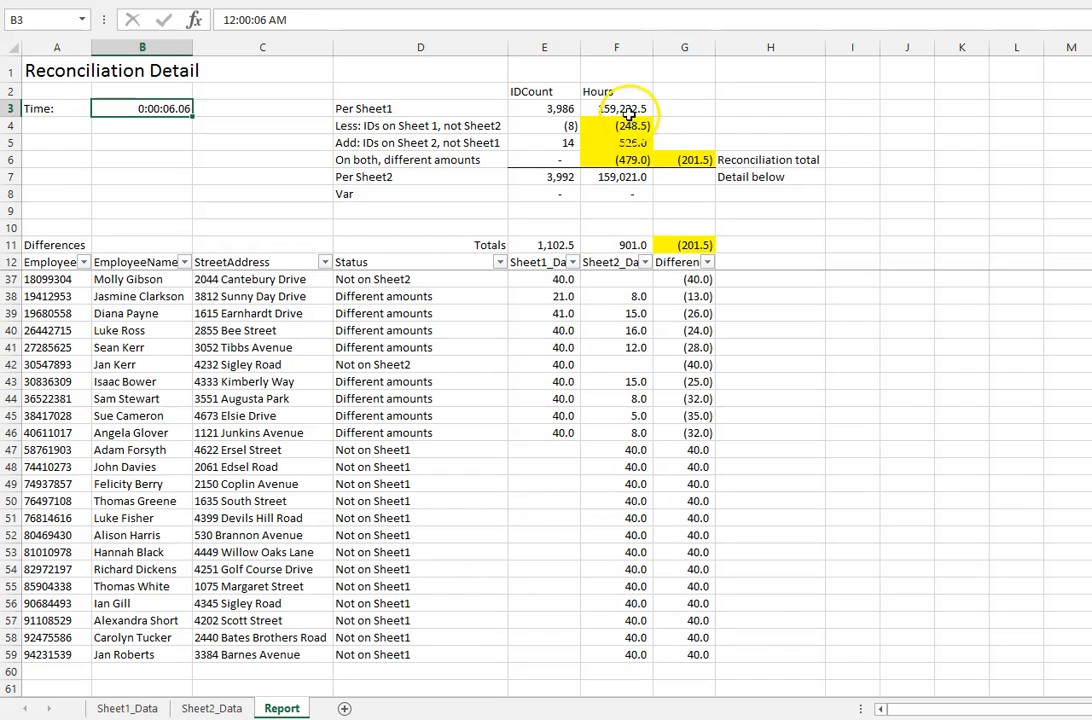
{"action": "left_click", "coordinate": [544, 176]}
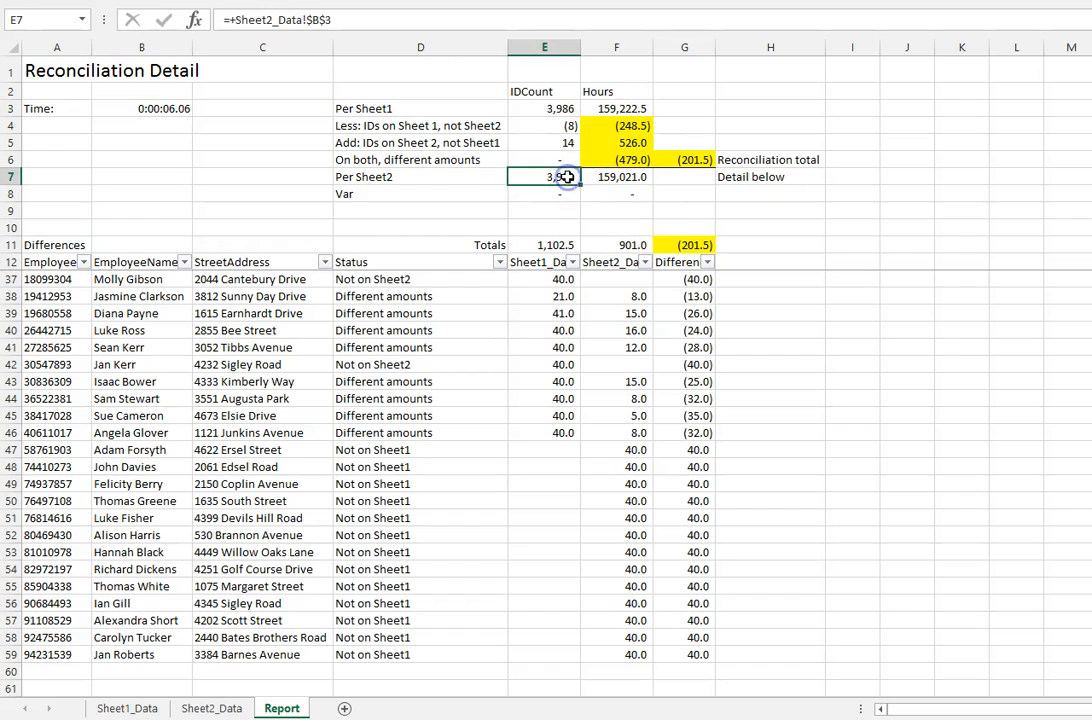
{"action": "left_click", "coordinate": [616, 176]}
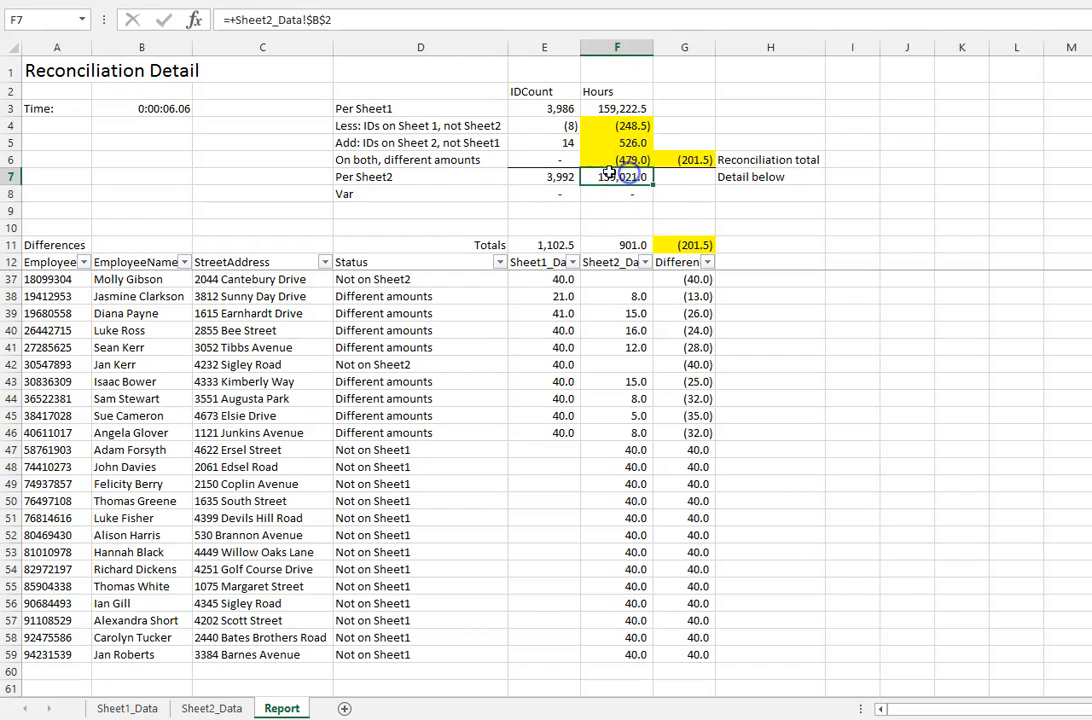
{"action": "left_click", "coordinate": [544, 108]}
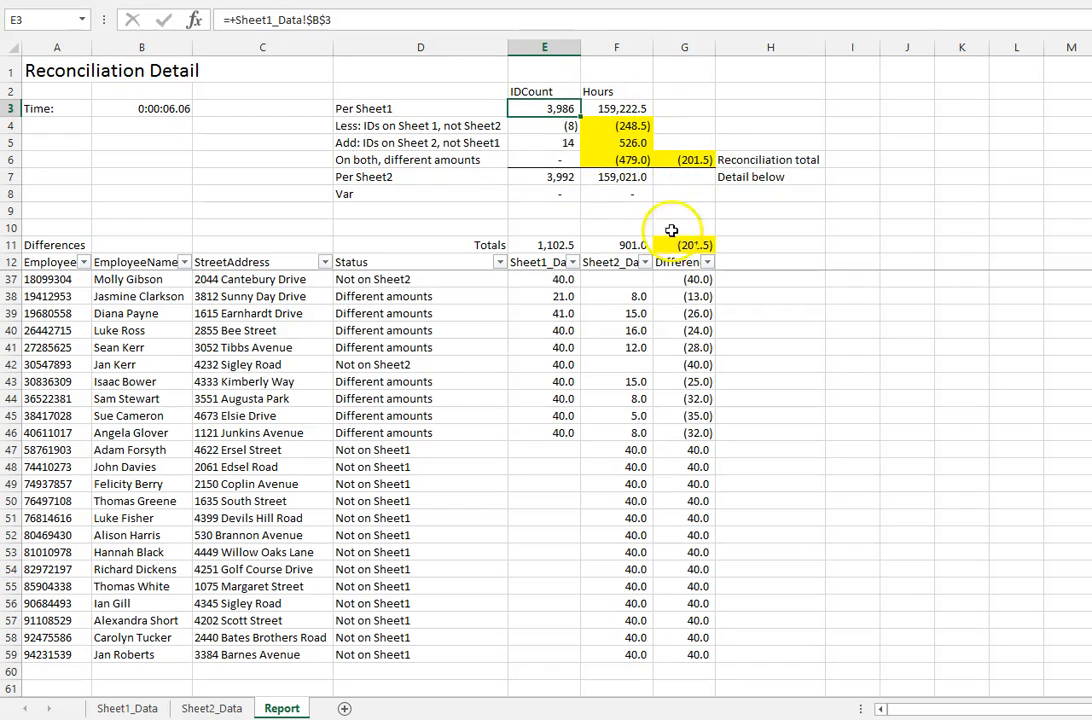
{"action": "mouse_move", "coordinate": [216, 345]}
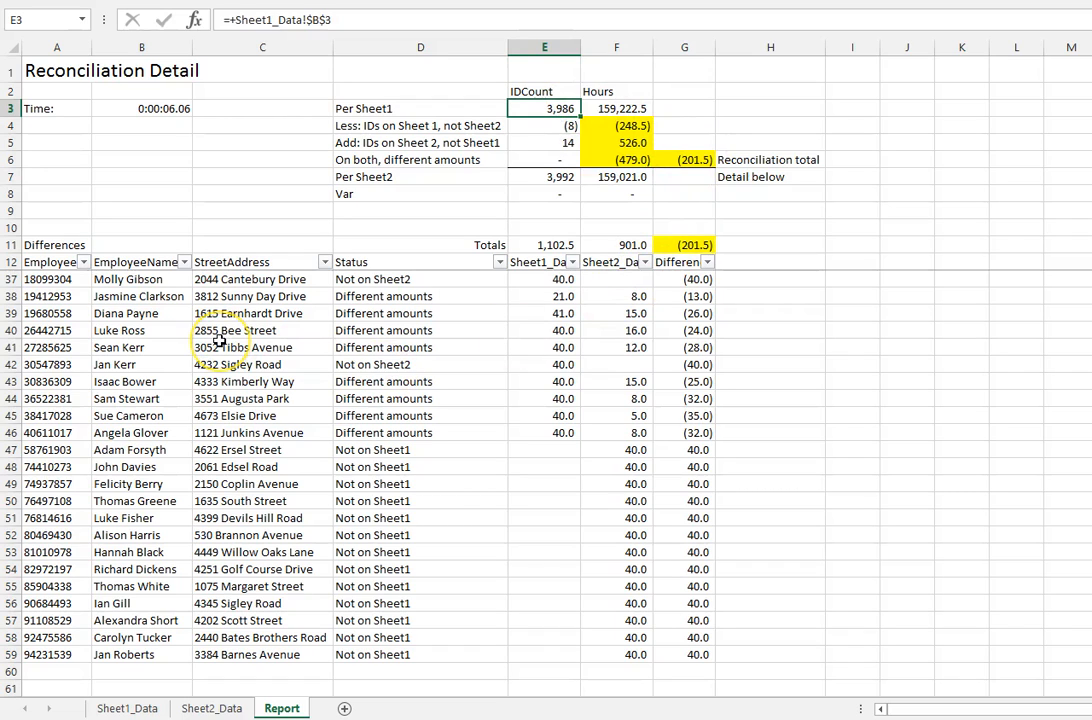